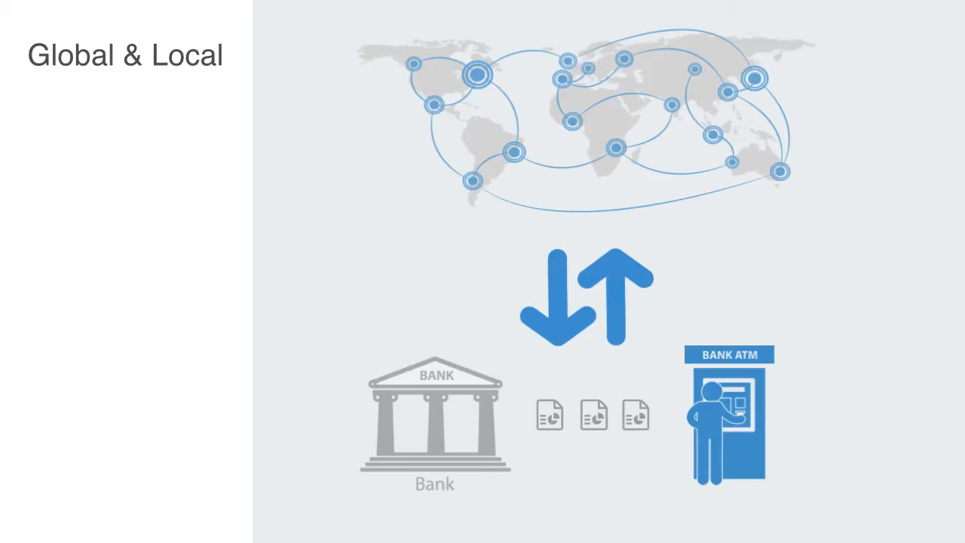
{"action": "type", "text": "Network Topology"}
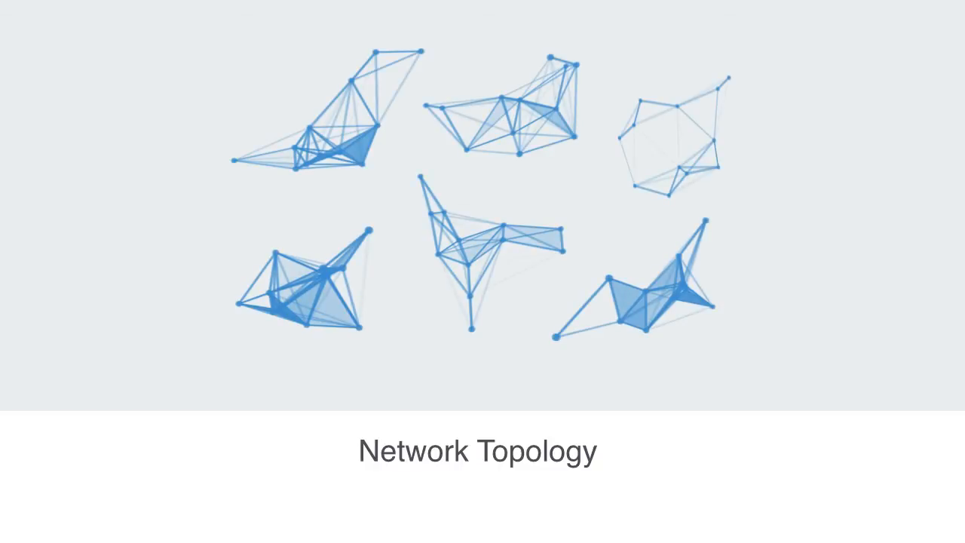
{"action": "type", "text": "The way differen"}
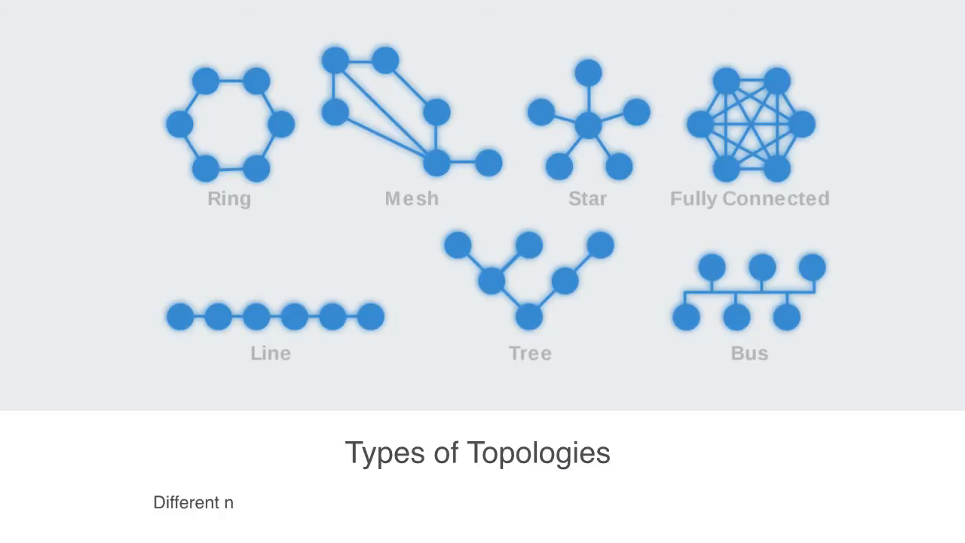
{"action": "type", "text": "network topologies can have very different features and properties to them"}
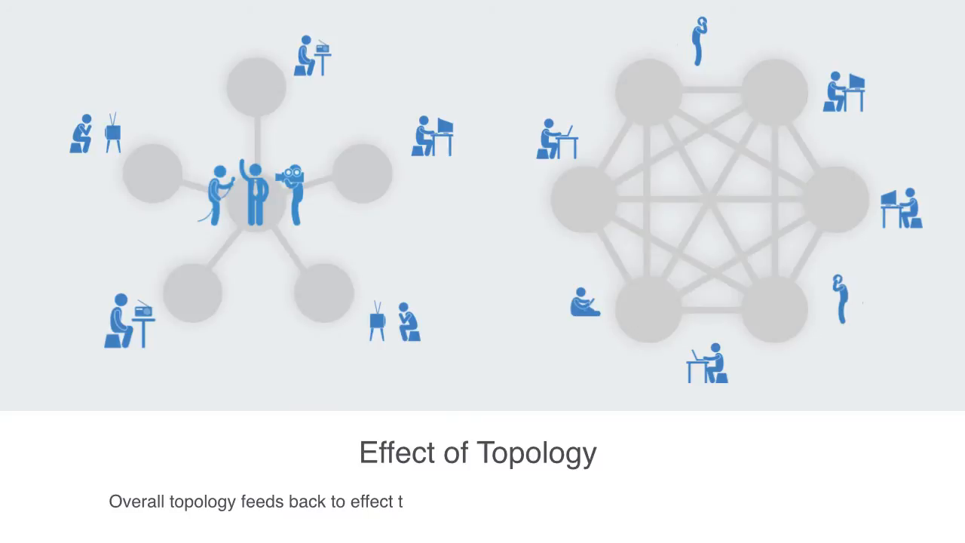
{"action": "type", "text": "the actions and capabilities of the nodes on the local level"}
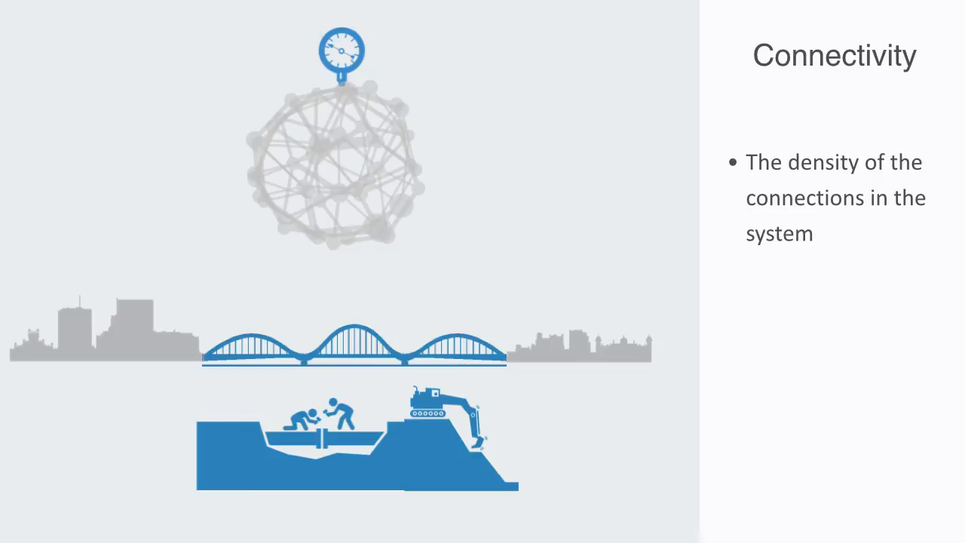
{"action": "type", "text": "More dense & integrated more defined by the structure and makeup of t"}
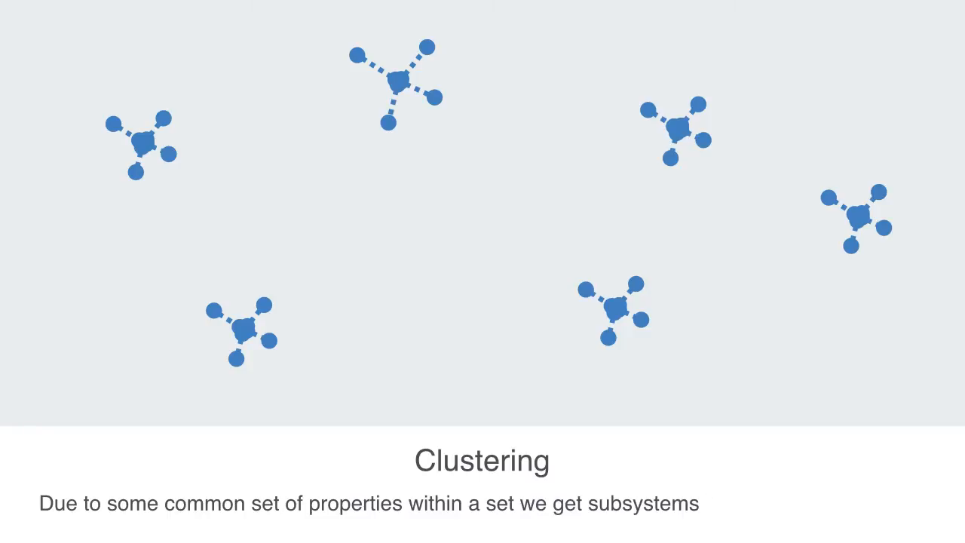
{"action": "type", "text": "forming within networks"}
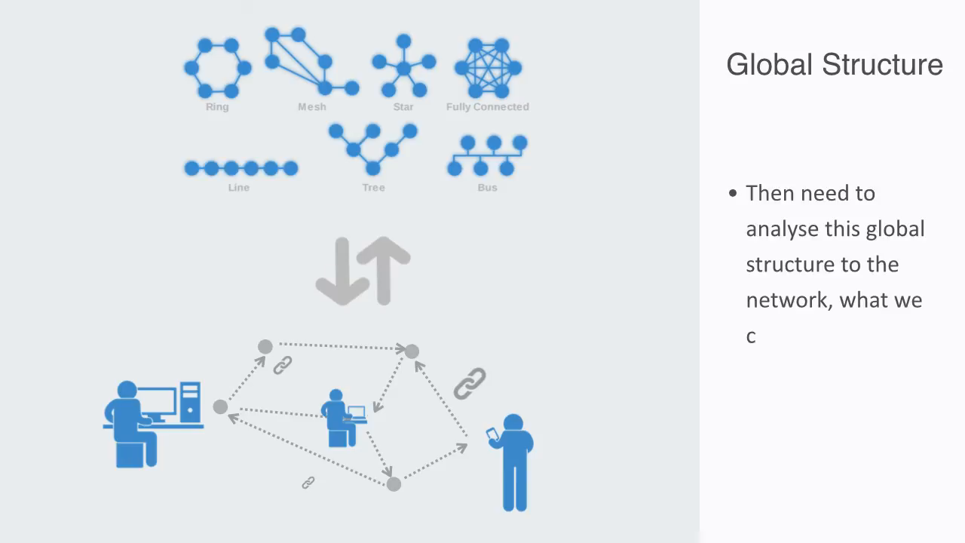
{"action": "type", "text": "call its topology in order to understand it"}
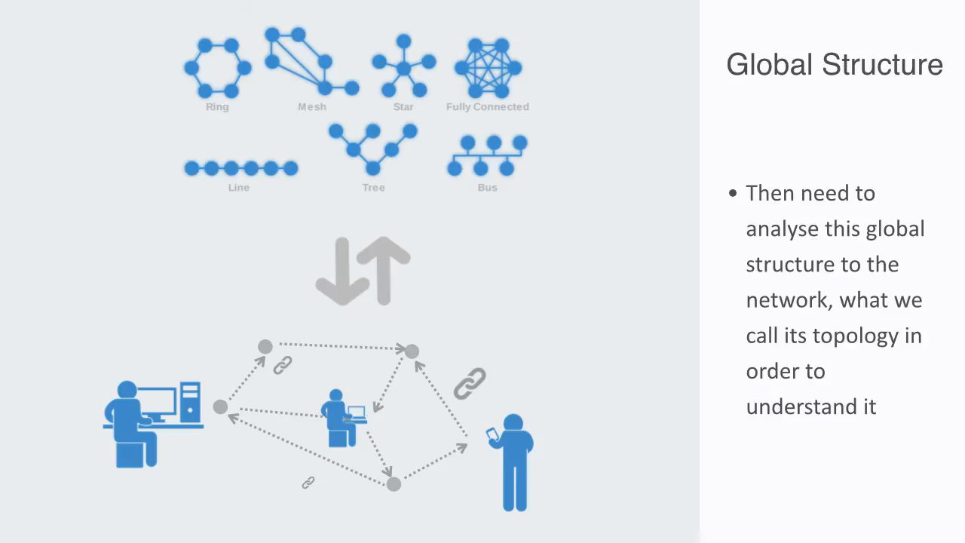